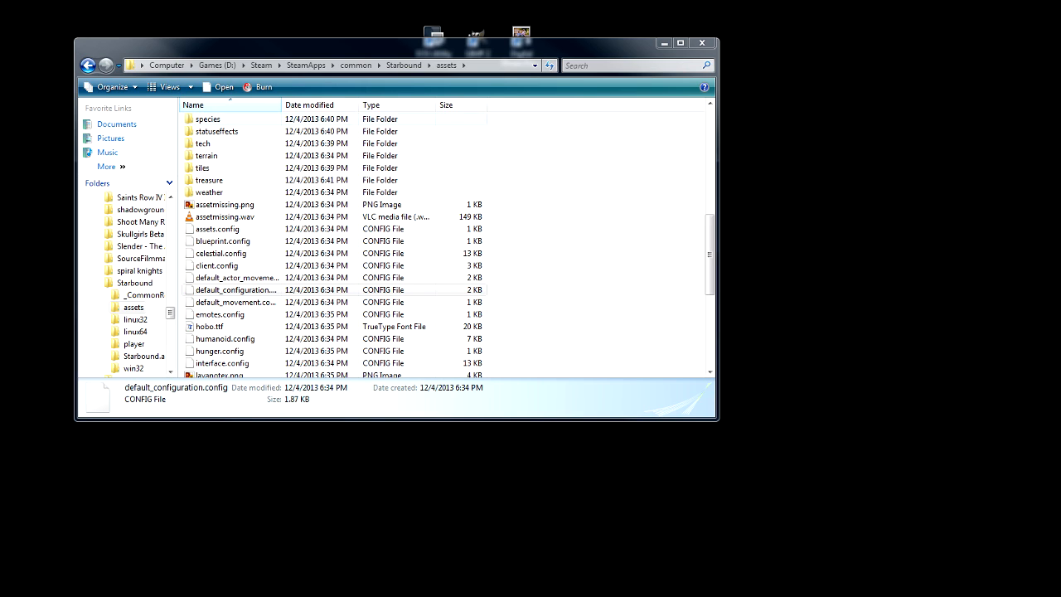
# Open default_configuration.config from the Starbound assets folder in Notepad++.
pyautogui.click(312, 104)
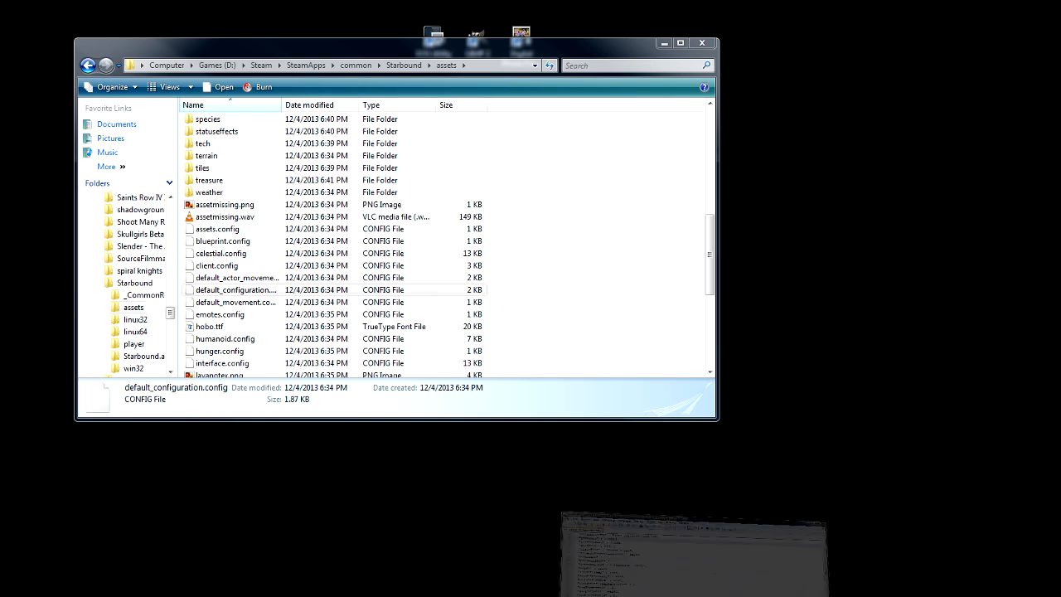
pyautogui.doubleClick(235, 289)
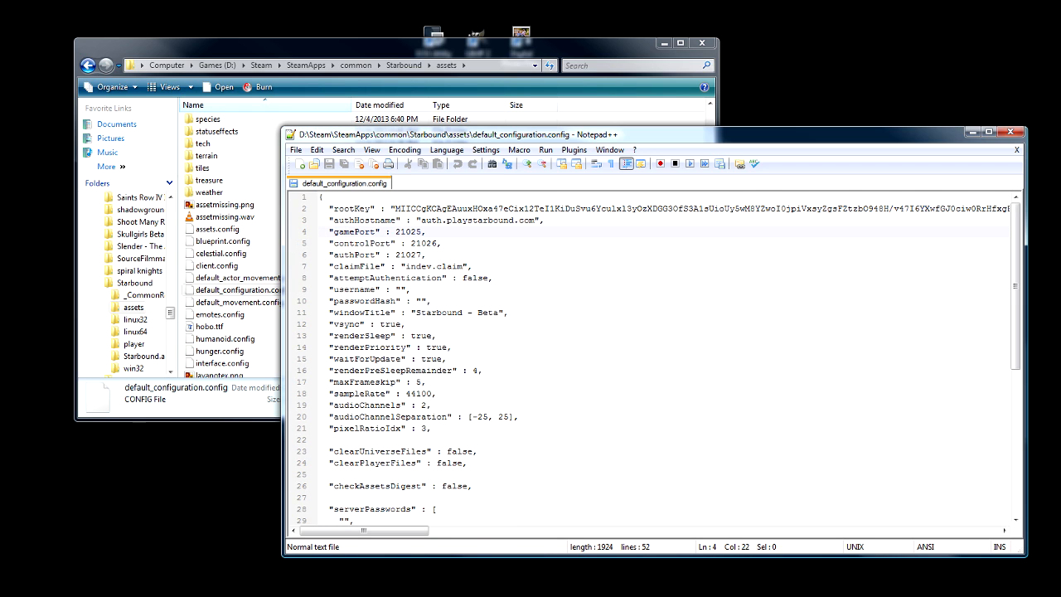
# Delete the default serverPasswords entry, leaving only empty quotes in the list.
pyautogui.scroll(-3)
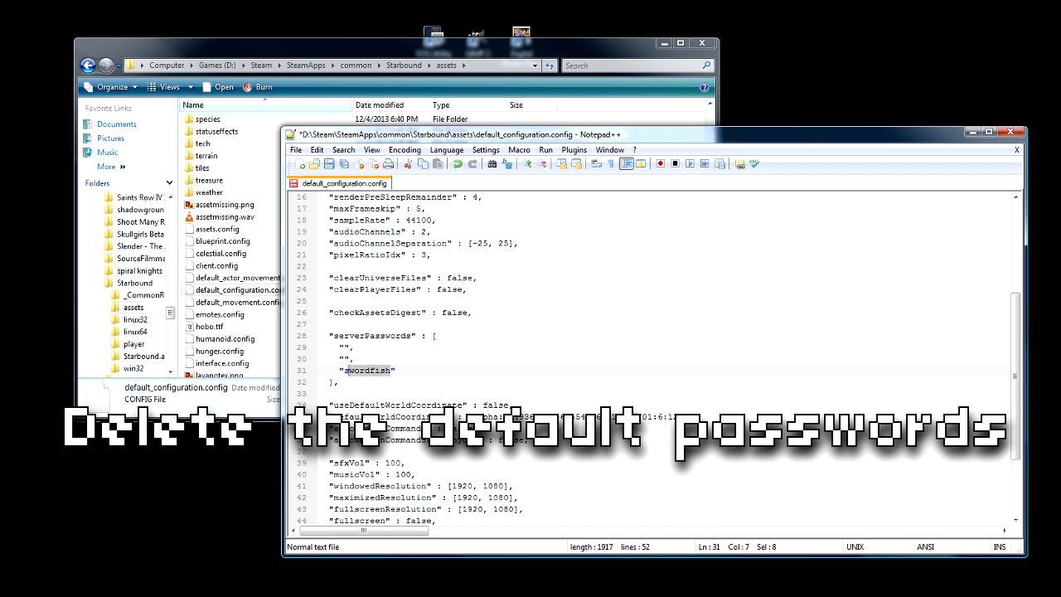
pyautogui.press('Delete')
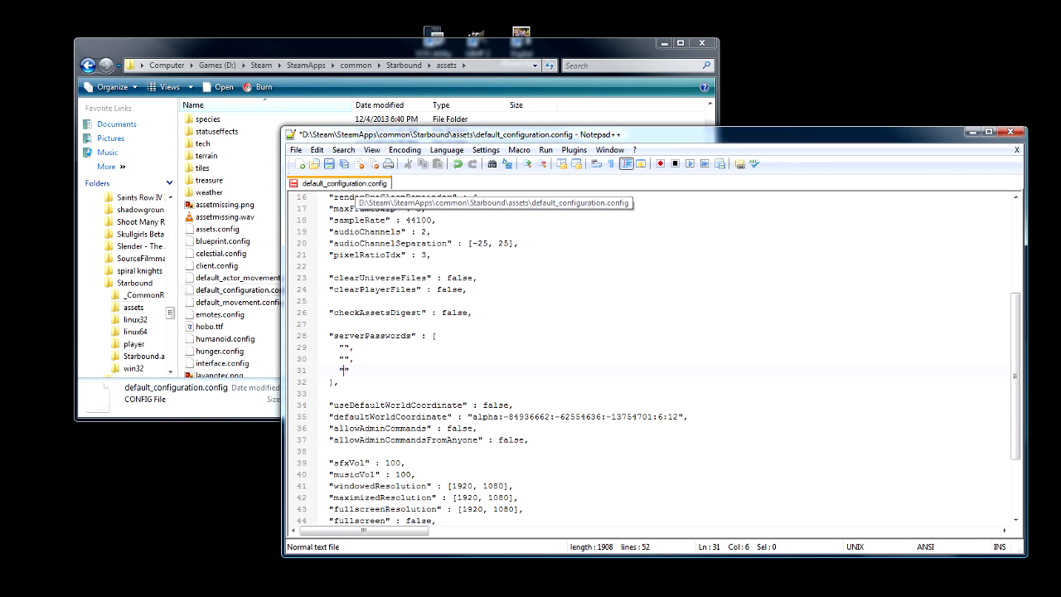
pyautogui.scroll(-3)
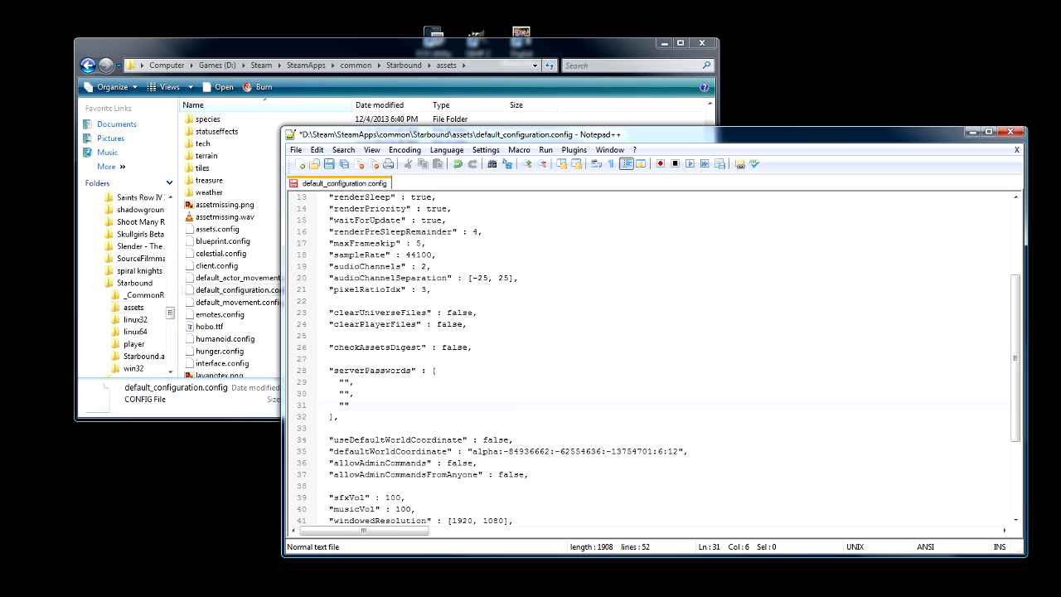
pyautogui.scroll(-3)
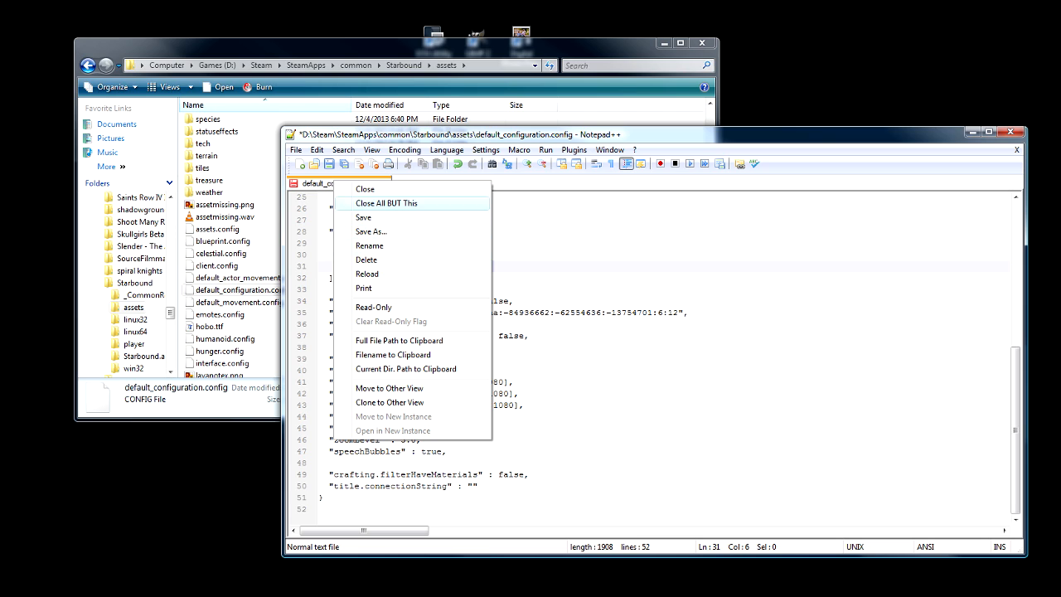
pyautogui.moveTo(363, 217)
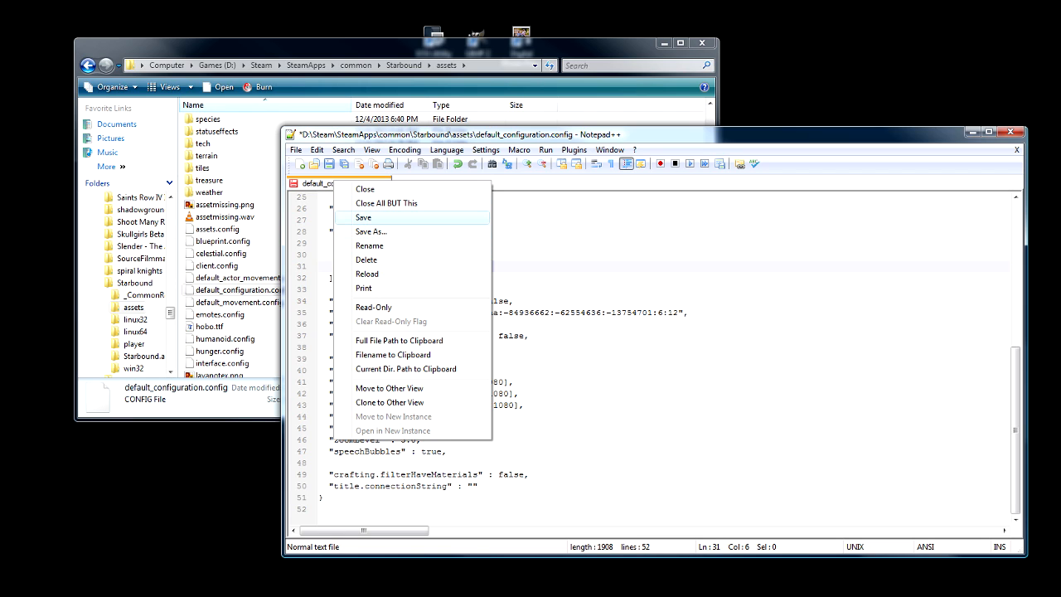
# Save the edited config and go to the win32 folder in Explorer.
pyautogui.click(363, 217)
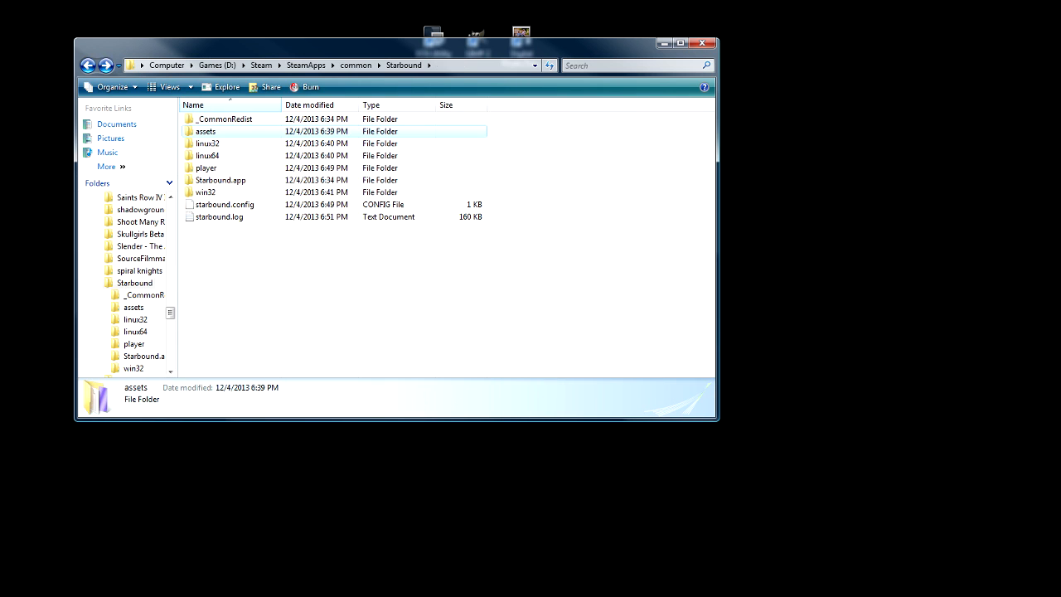
pyautogui.doubleClick(205, 192)
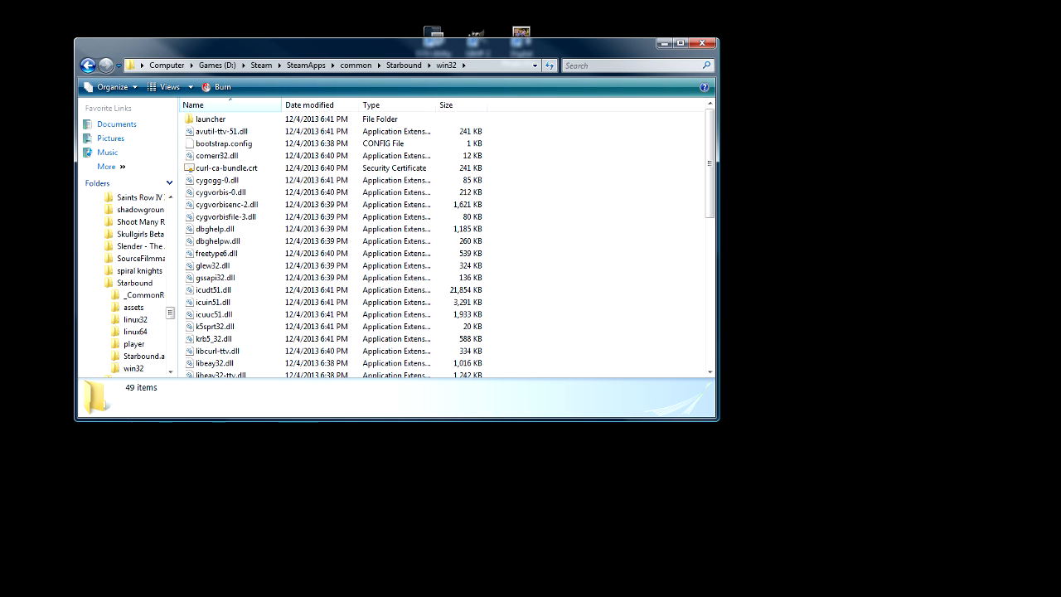
pyautogui.scroll(-3)
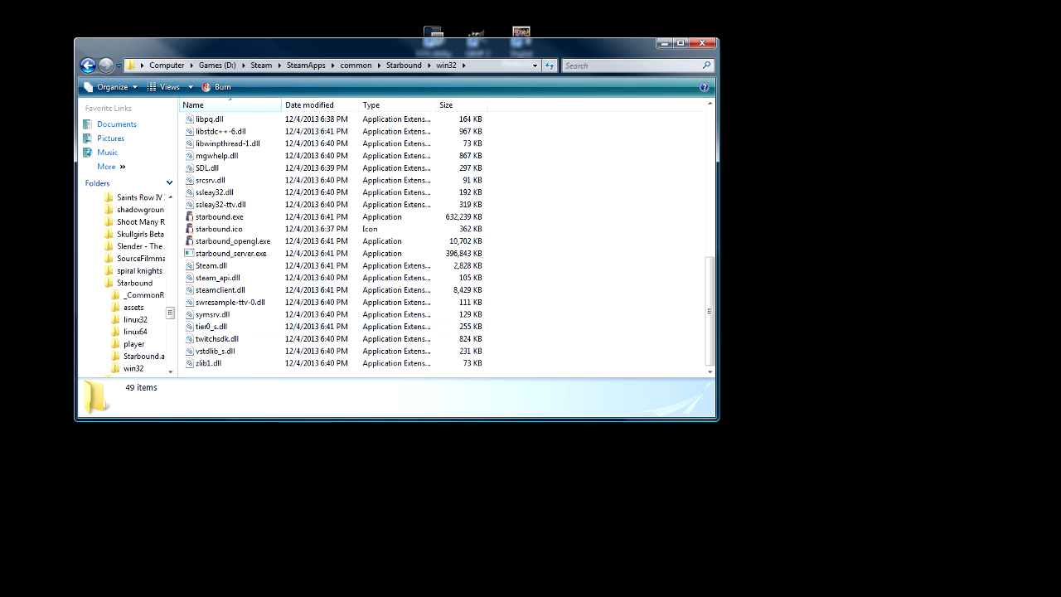
# Run starbound_server.exe so the server starts in a console window.
pyautogui.rightClick(230, 252)
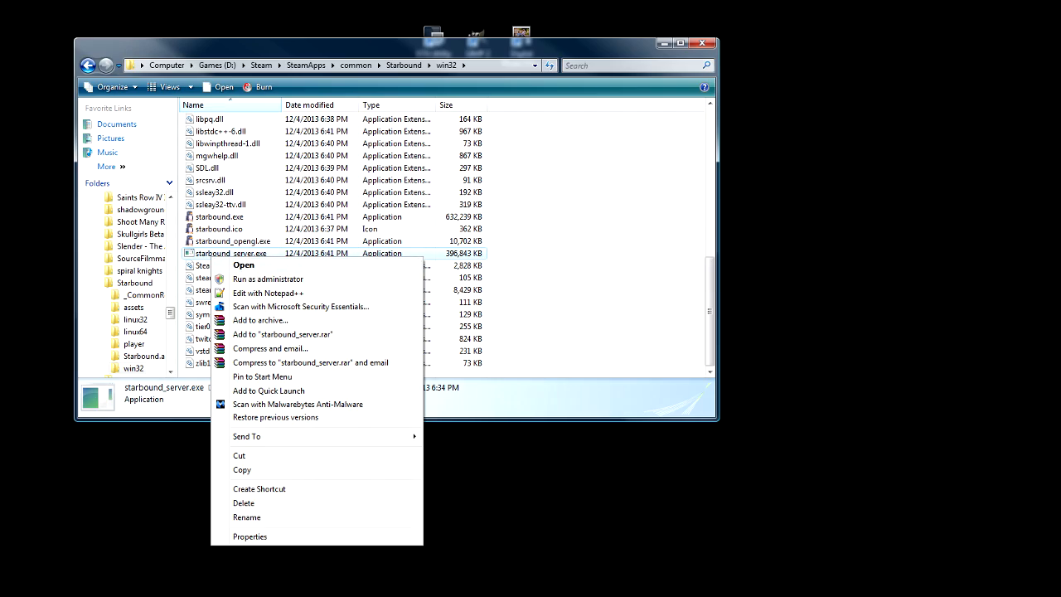
pyautogui.click(243, 265)
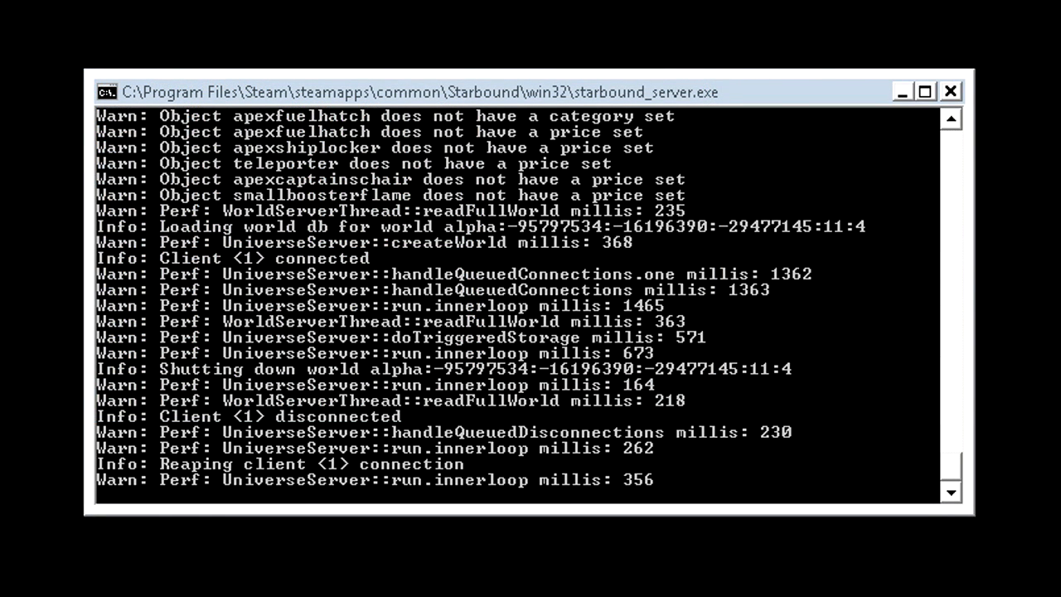